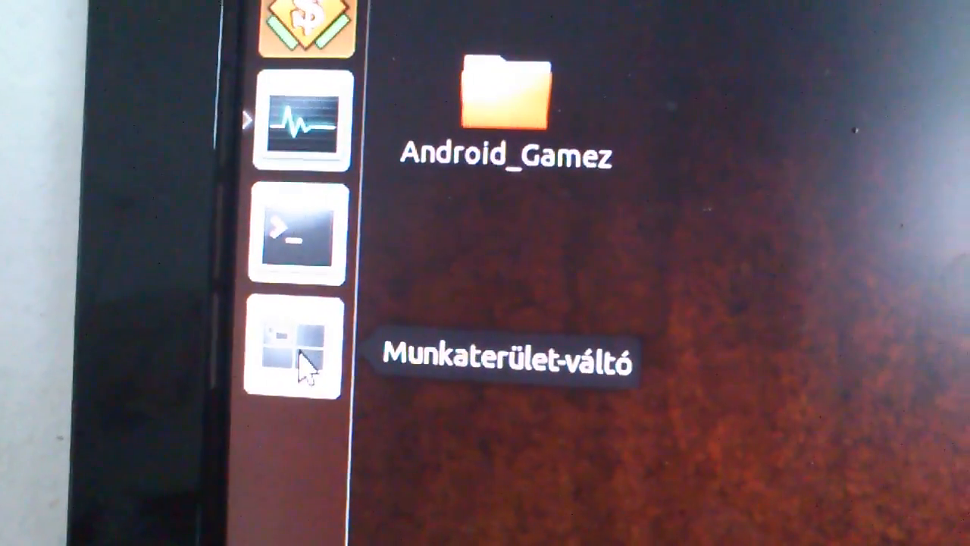
Step: Open the Workspace Switcher to view all workspaces and their windows at once
click(296, 352)
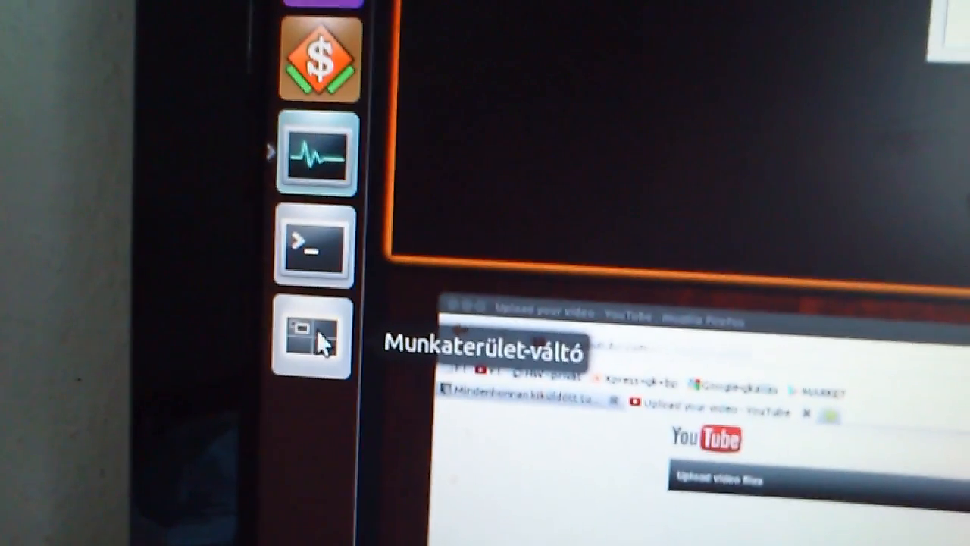
click(313, 337)
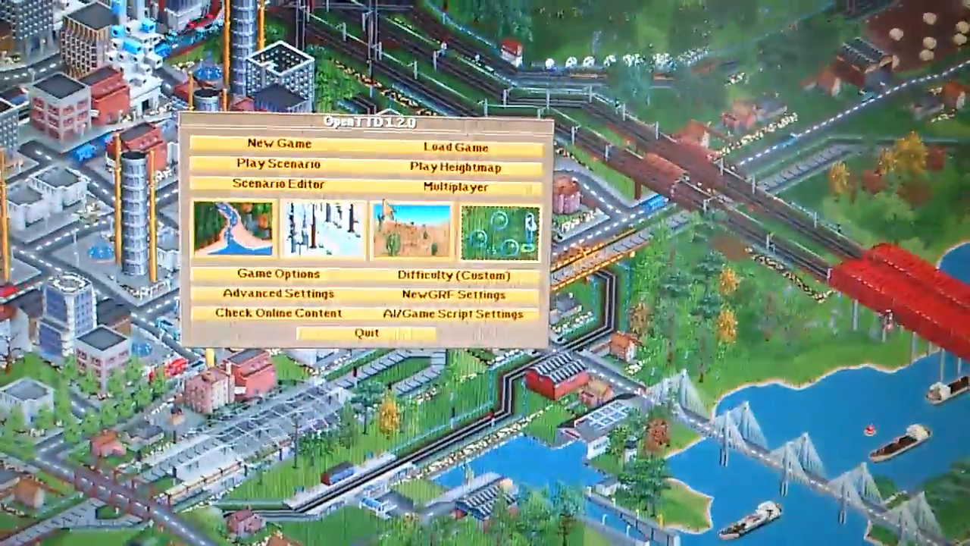
Step: Click in the OpenTTD main menu over the scrolling title-screen city
click(453, 188)
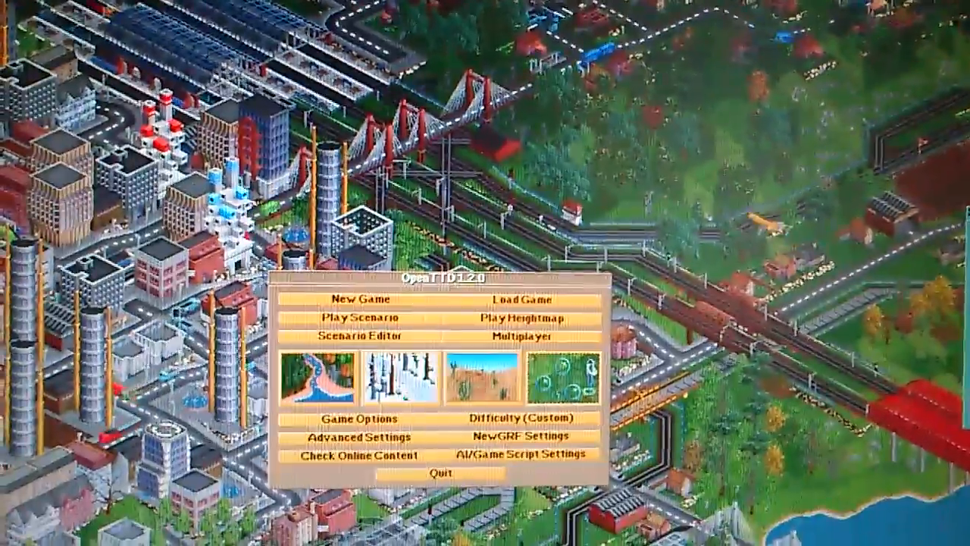
Step: Choose Multiplayer from the OpenTTD main menu to browse online games
click(511, 336)
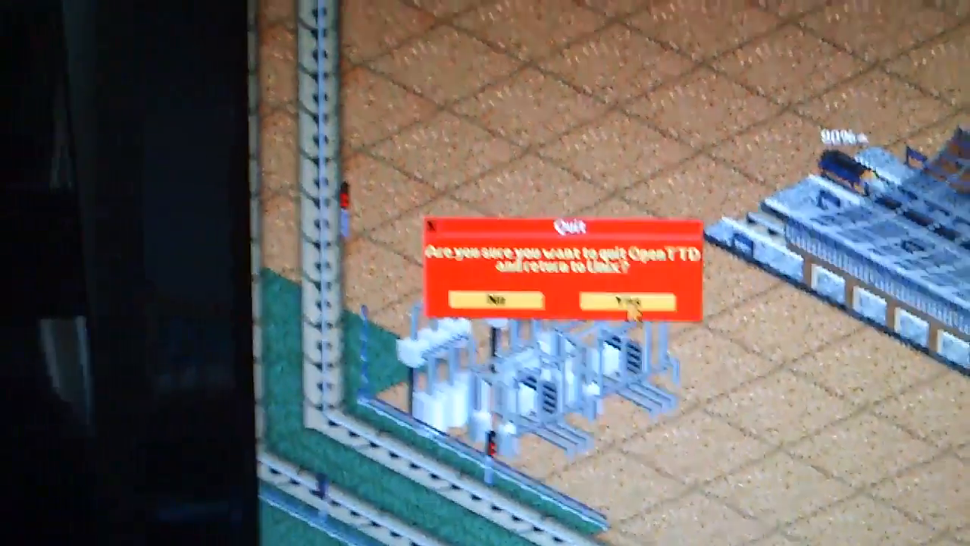
Step: Confirm Yes in the Quit dialog to exit OpenTTD back to Ubuntu
click(623, 301)
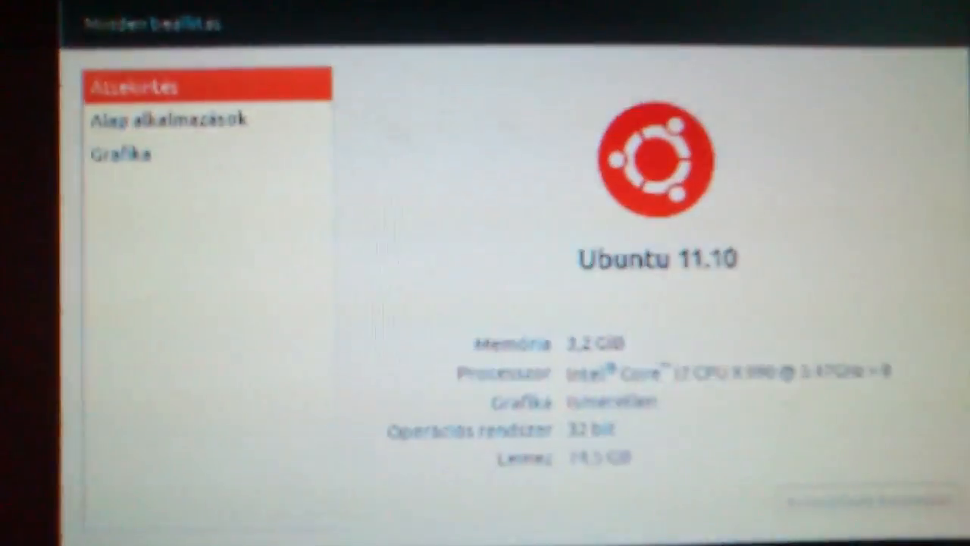